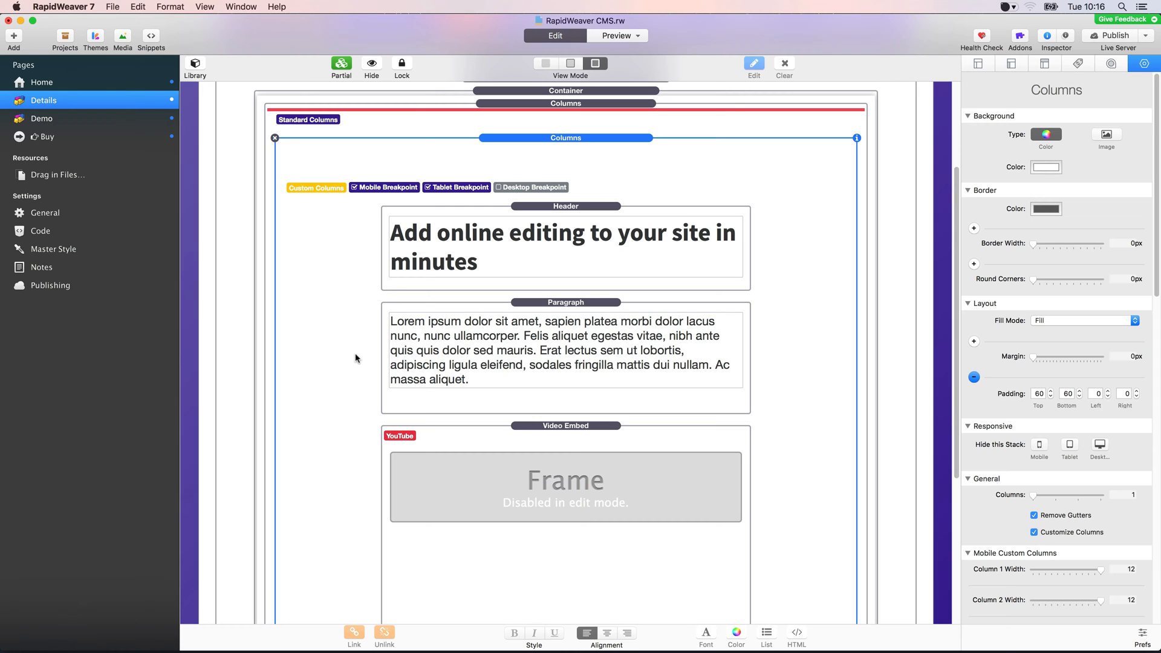
mouse_move(545, 231)
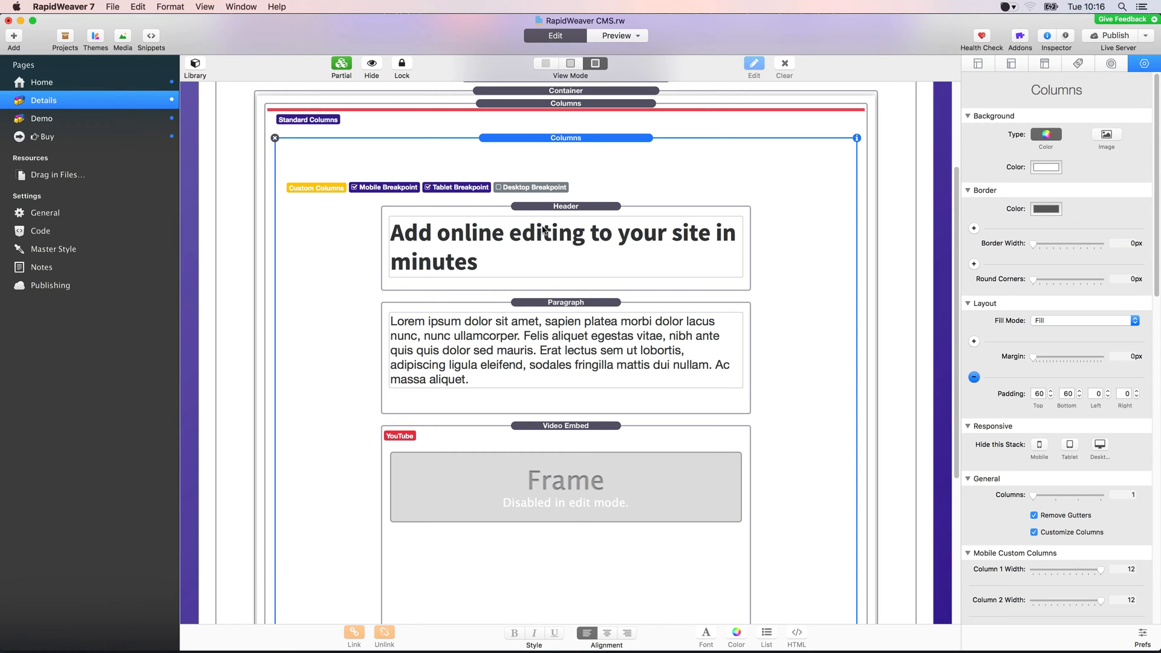
- Duplicate the Header stack so a copy sits beneath the Paragraph stack
click(565, 206)
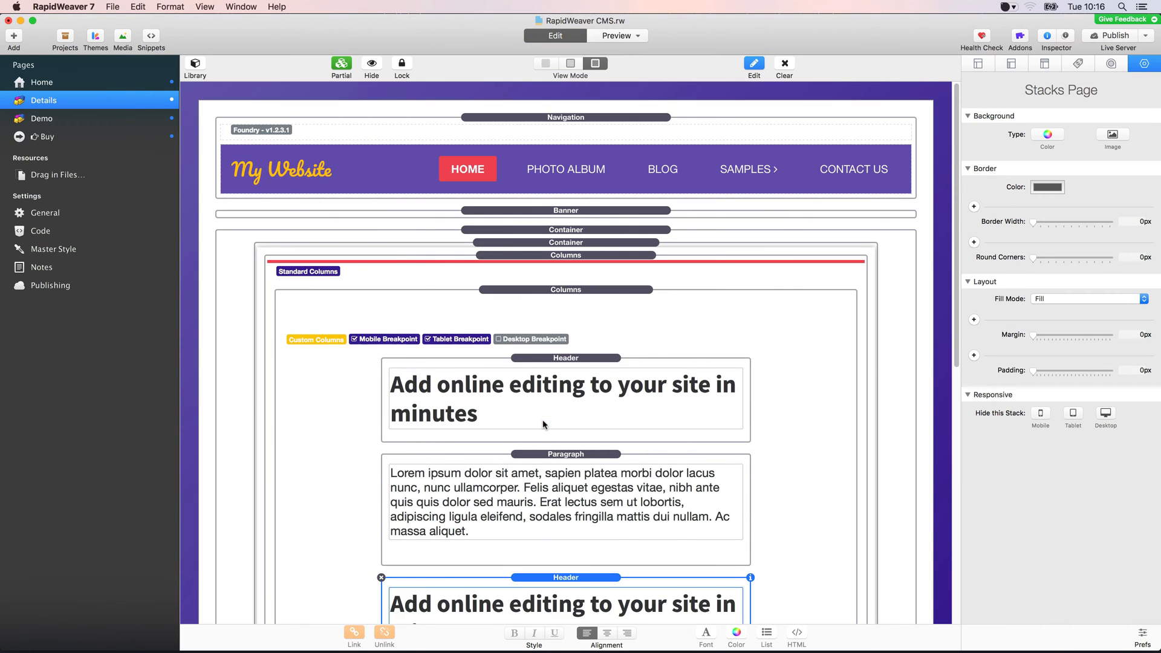
scroll(down, 3)
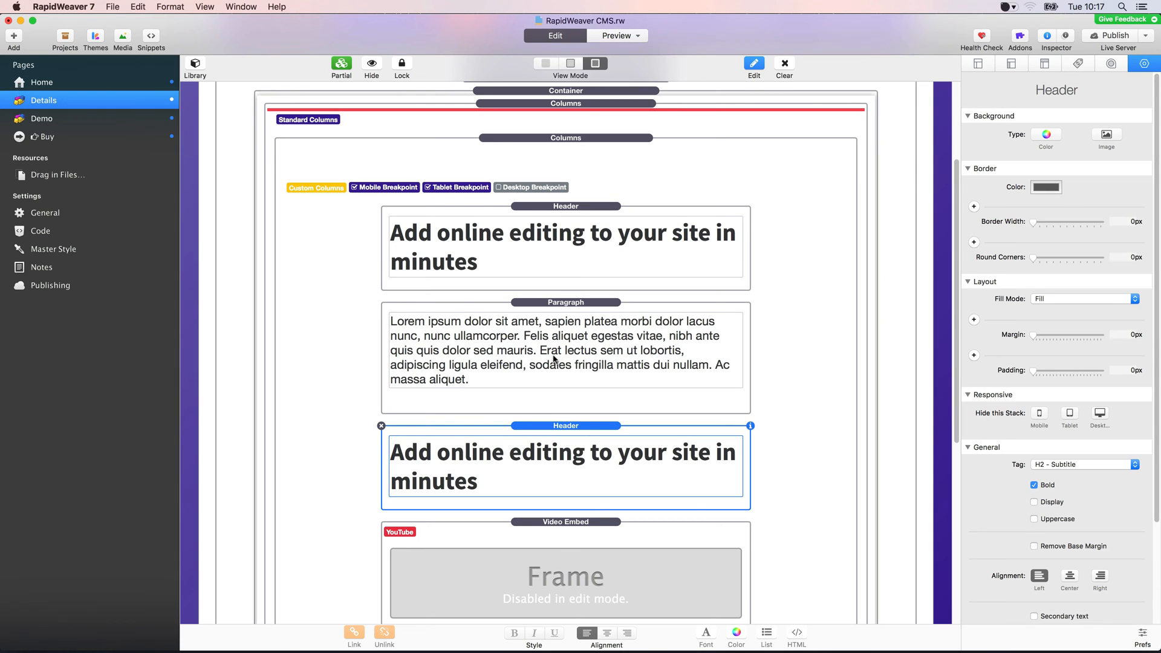
click(565, 348)
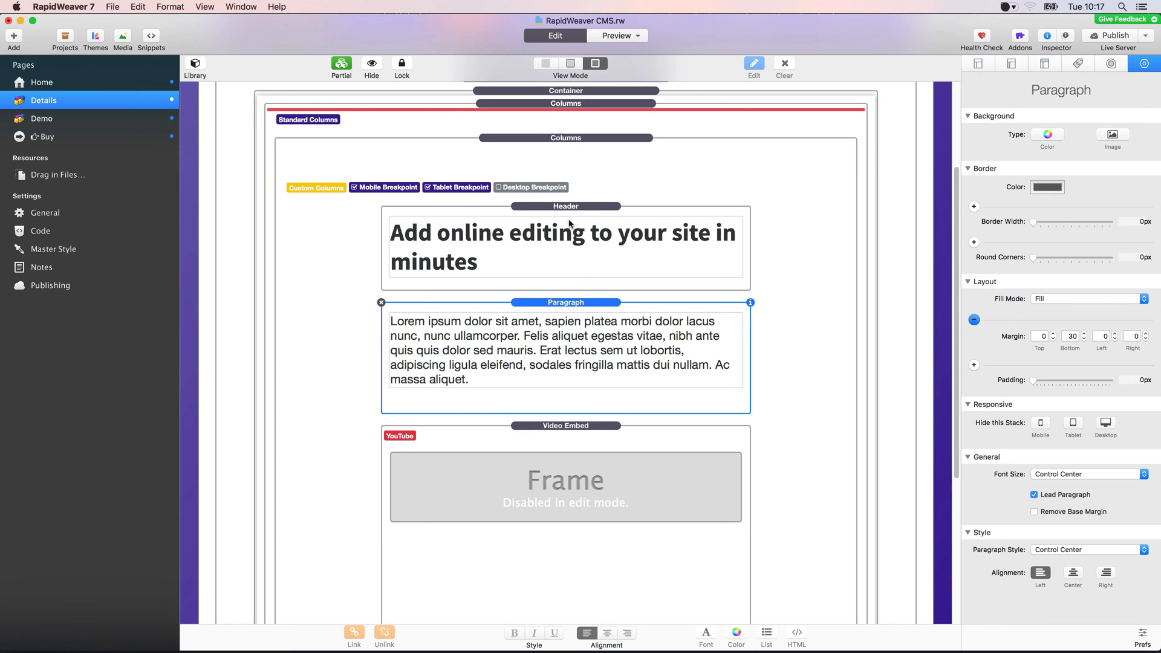
click(565, 206)
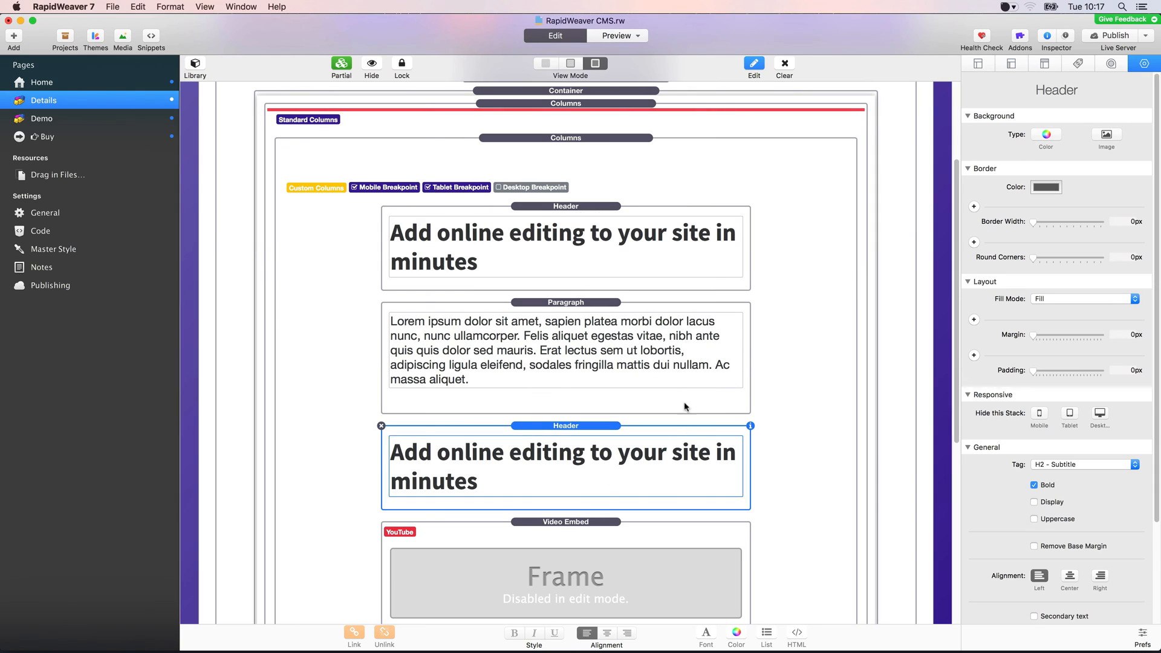
mouse_move(593, 259)
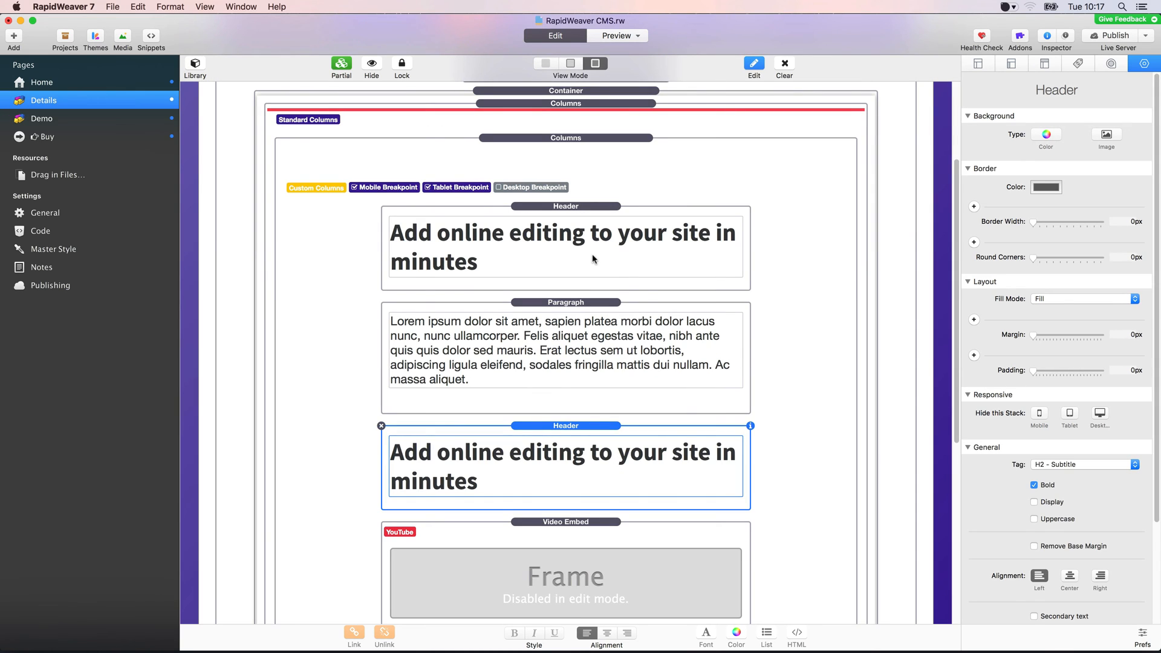
mouse_move(548, 291)
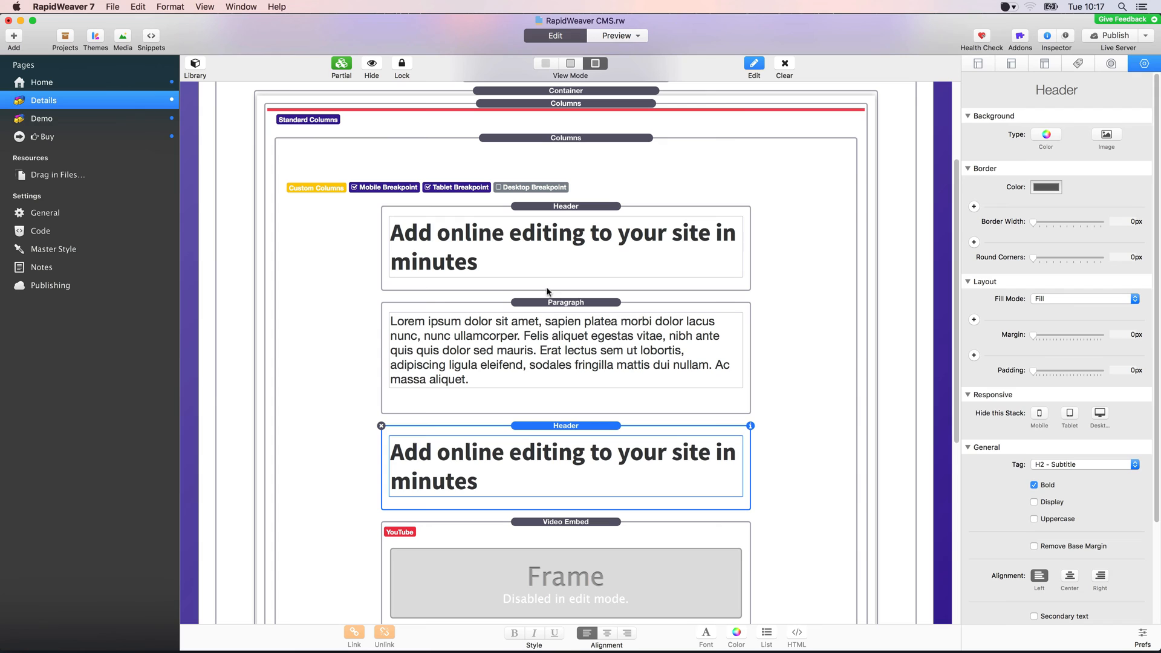
- Select the original Header stack in the column, ready to copy it
click(565, 349)
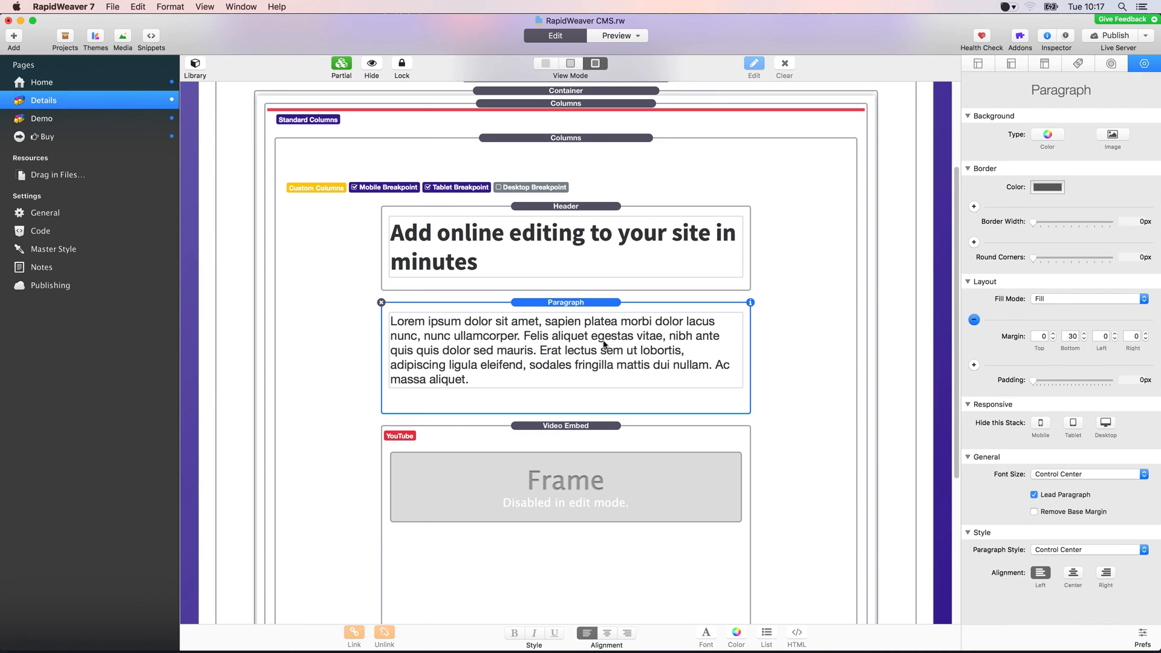
click(565, 206)
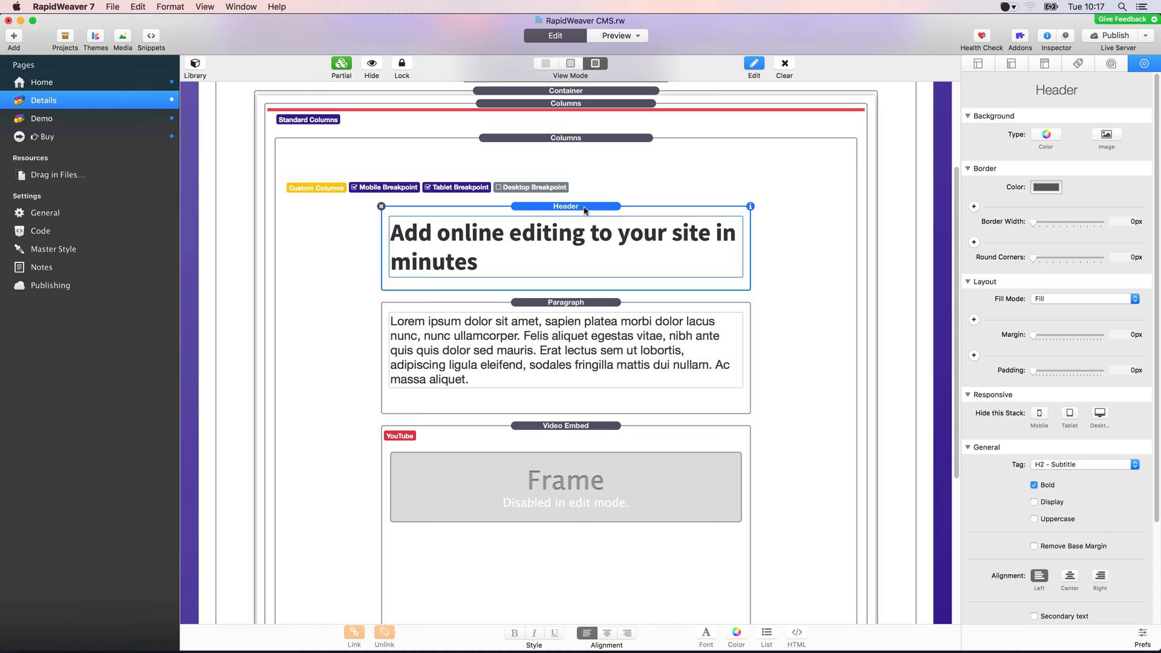
mouse_move(549, 341)
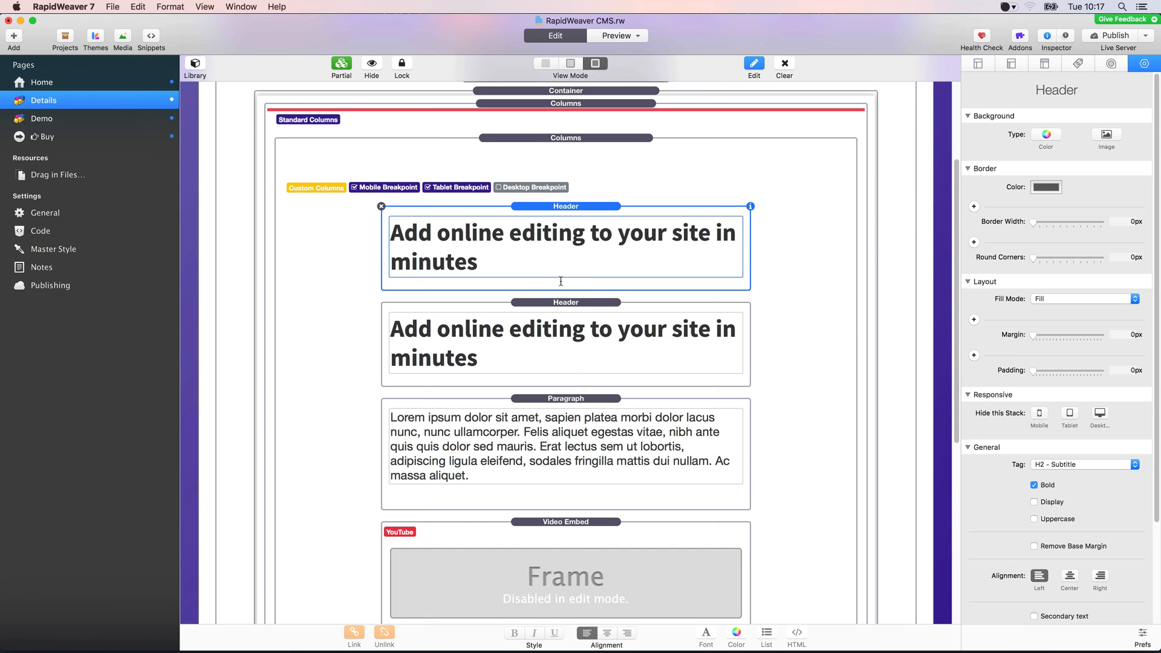
- Select the pasted Header copy below the Paragraph so it can be deleted
click(564, 342)
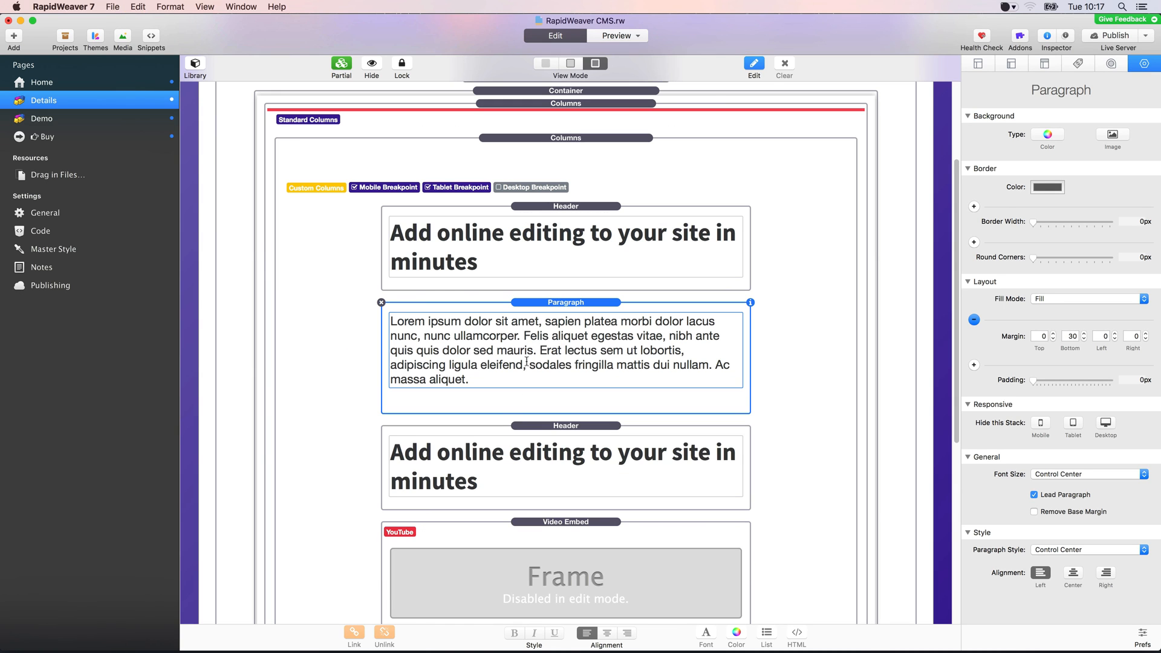
mouse_move(583, 440)
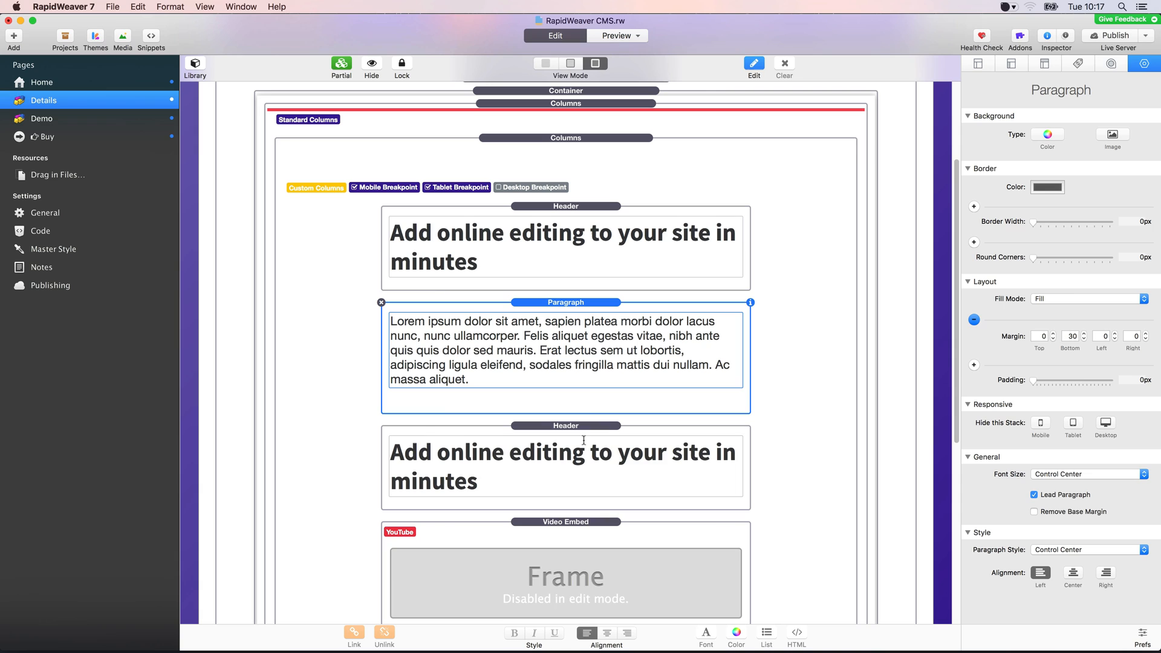
click(565, 467)
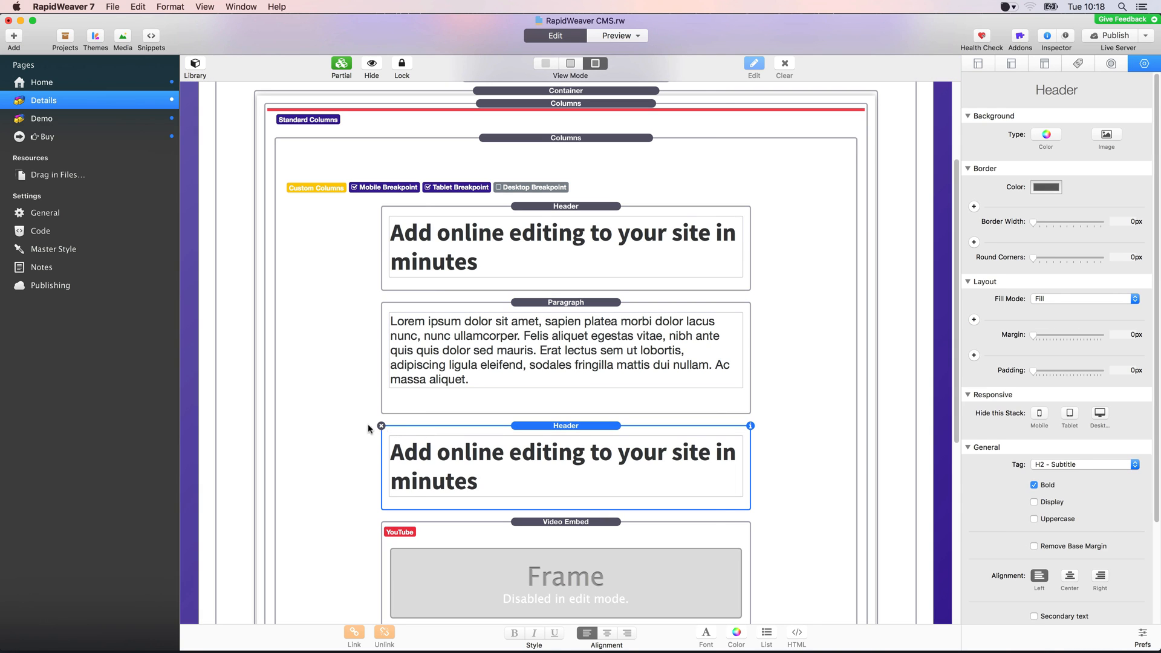
click(565, 350)
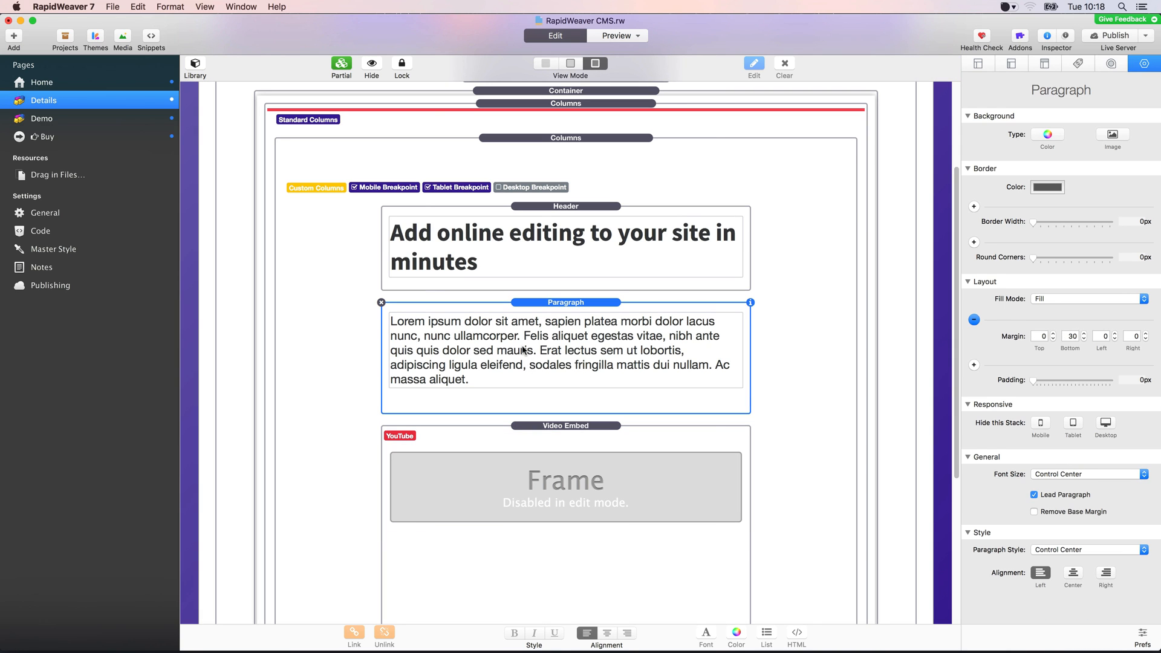